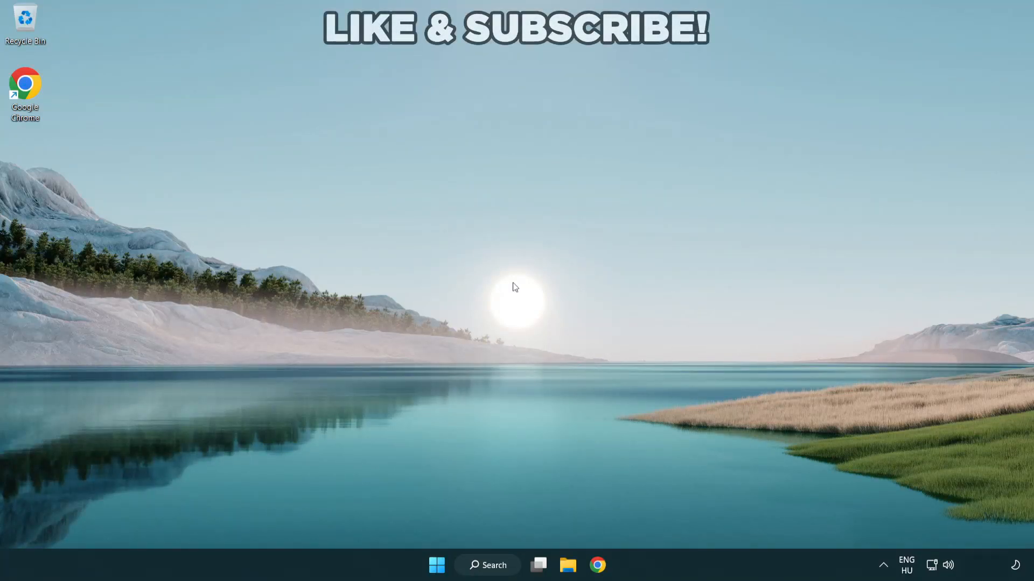
mouse_move(575, 333)
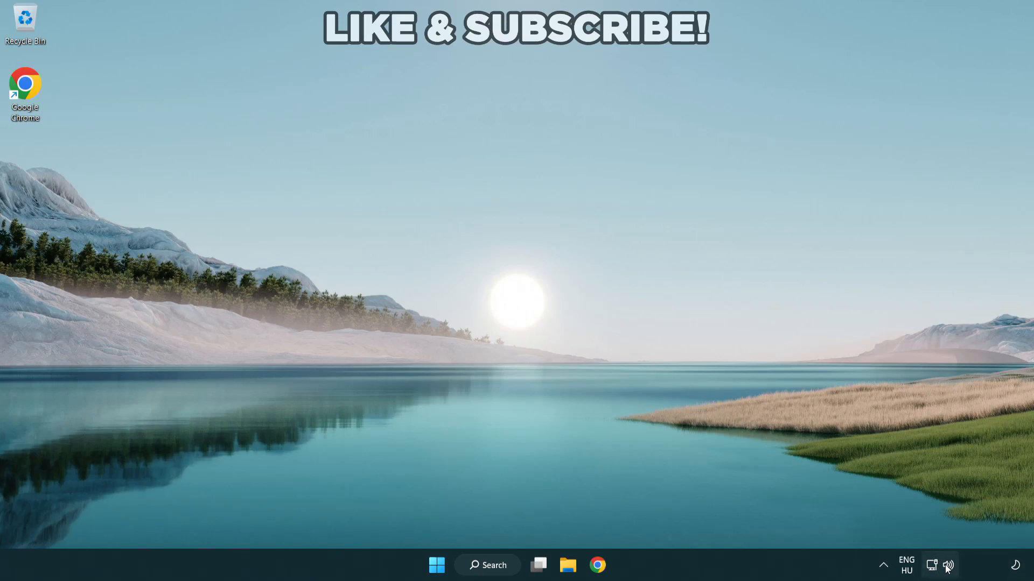
Switch the Quick Settings audio output from CABLE Input to Speakers (High Definition Audio Device)
click(948, 565)
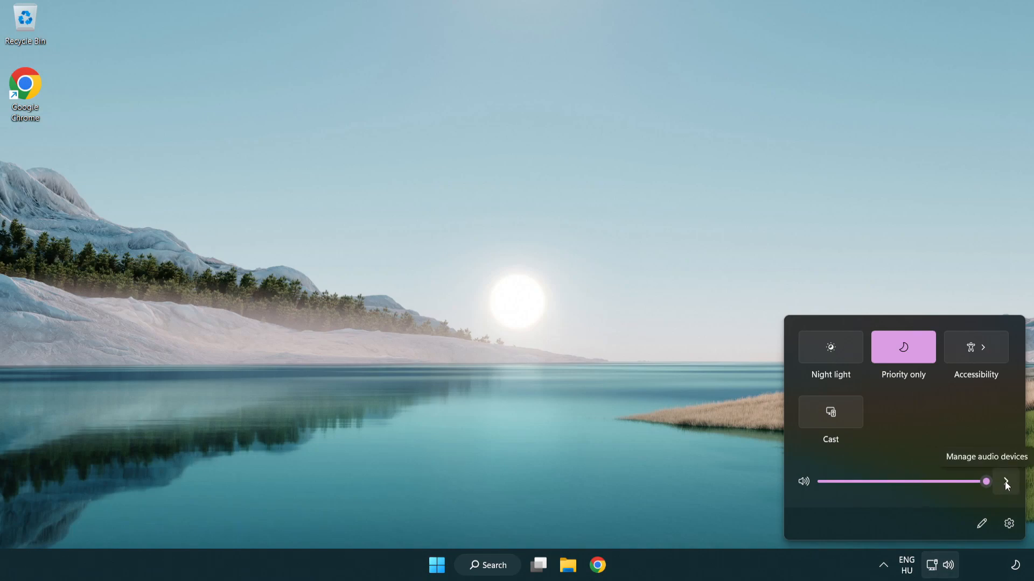
click(1005, 482)
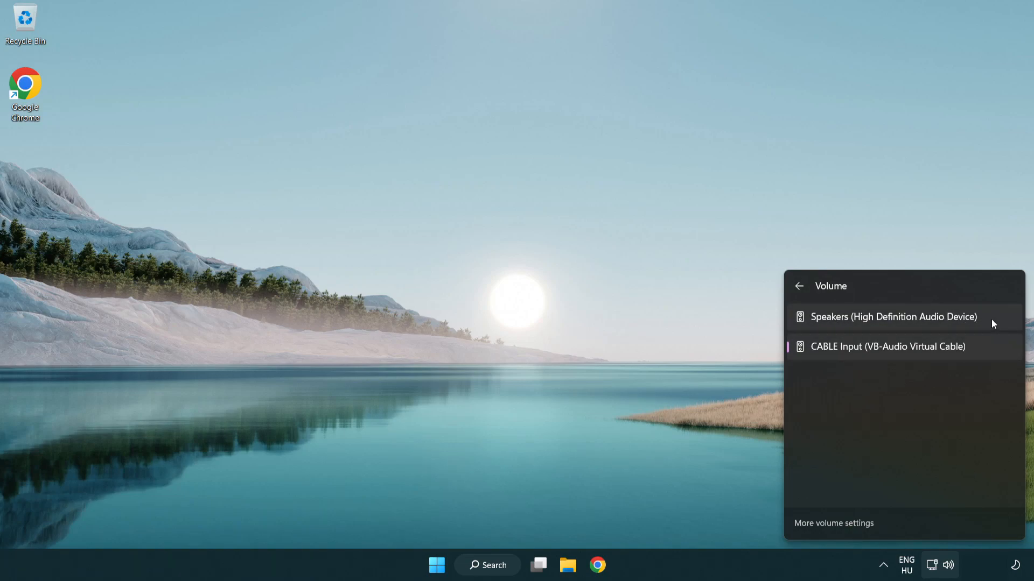
click(893, 317)
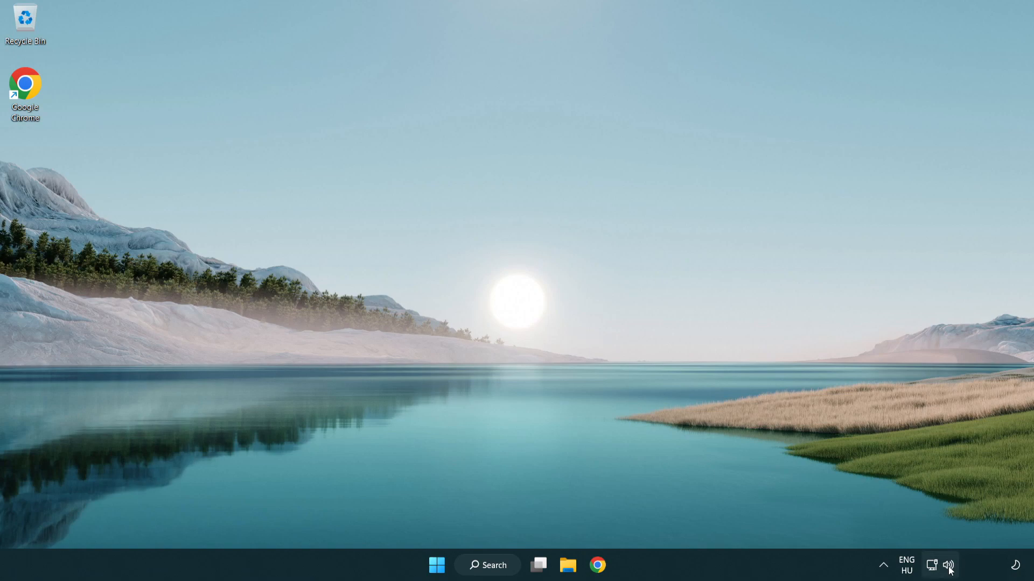
From the volume icon menu, reset sound devices and app volumes in Volume mixer
right_click(949, 565)
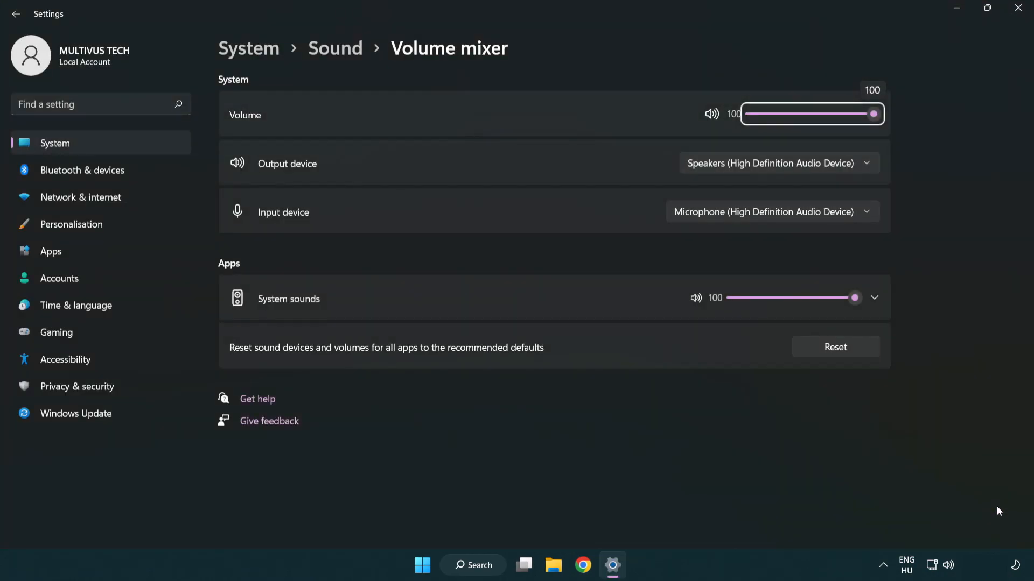
mouse_move(231, 363)
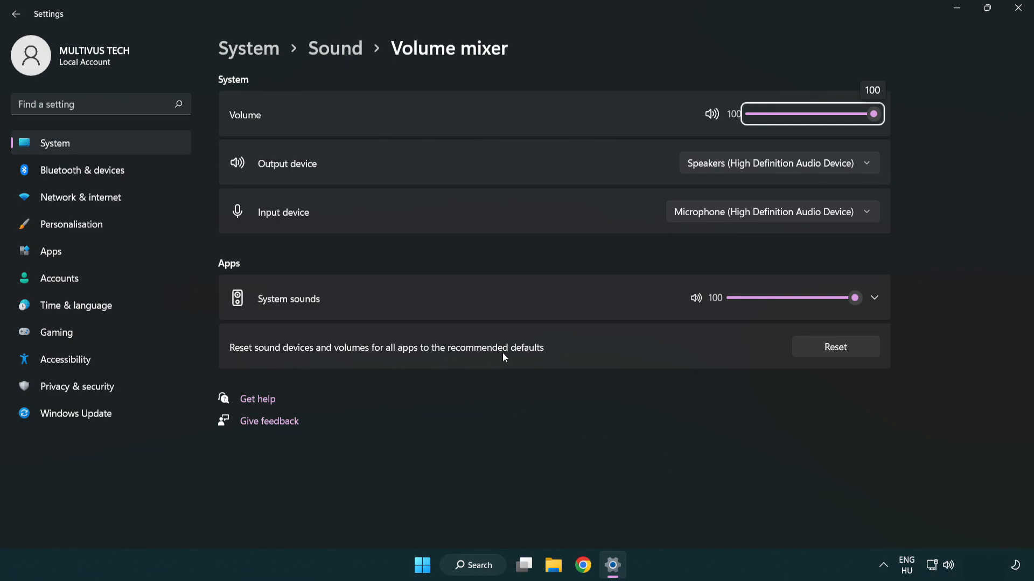
mouse_move(835, 355)
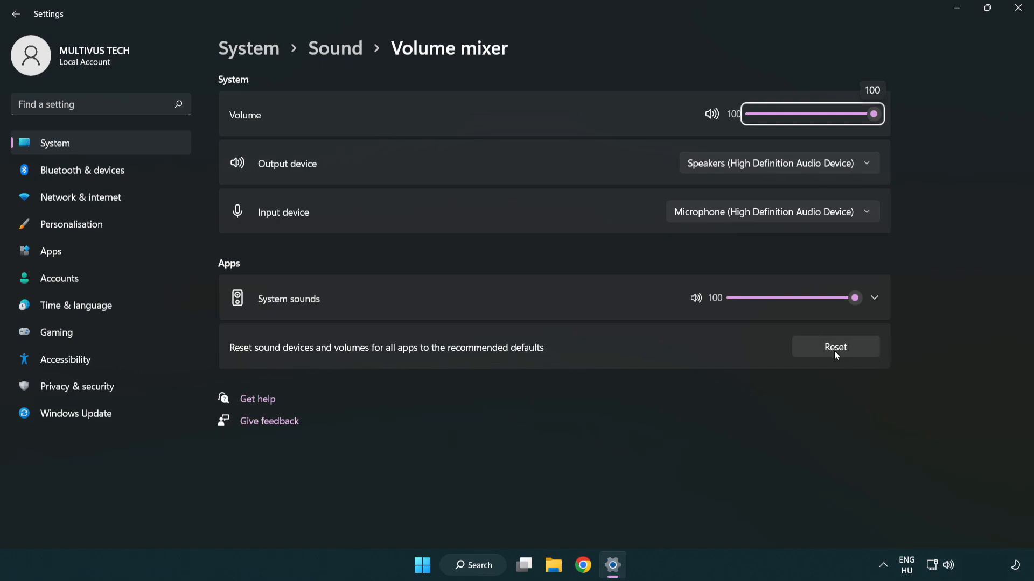
click(835, 347)
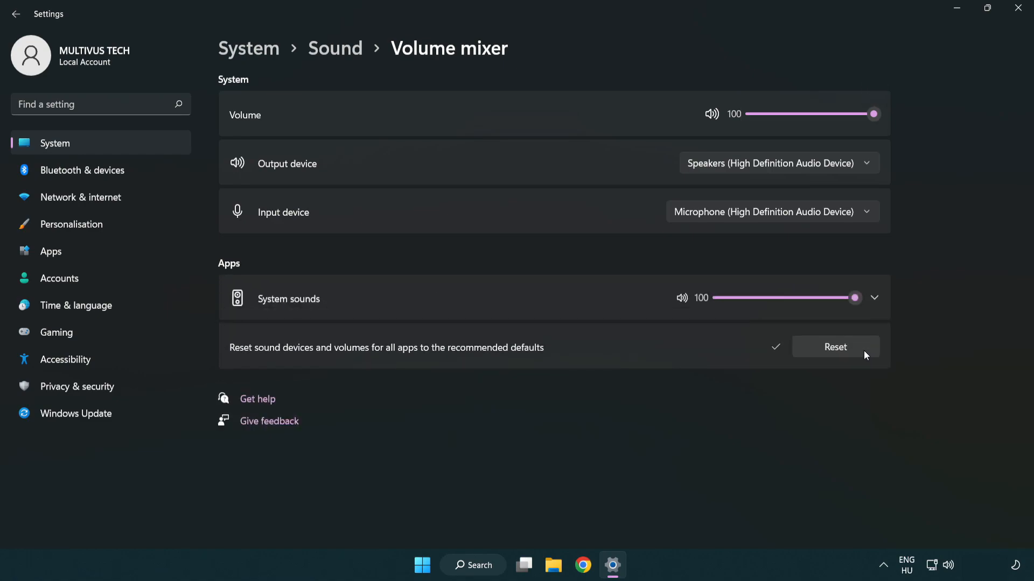
mouse_move(784, 370)
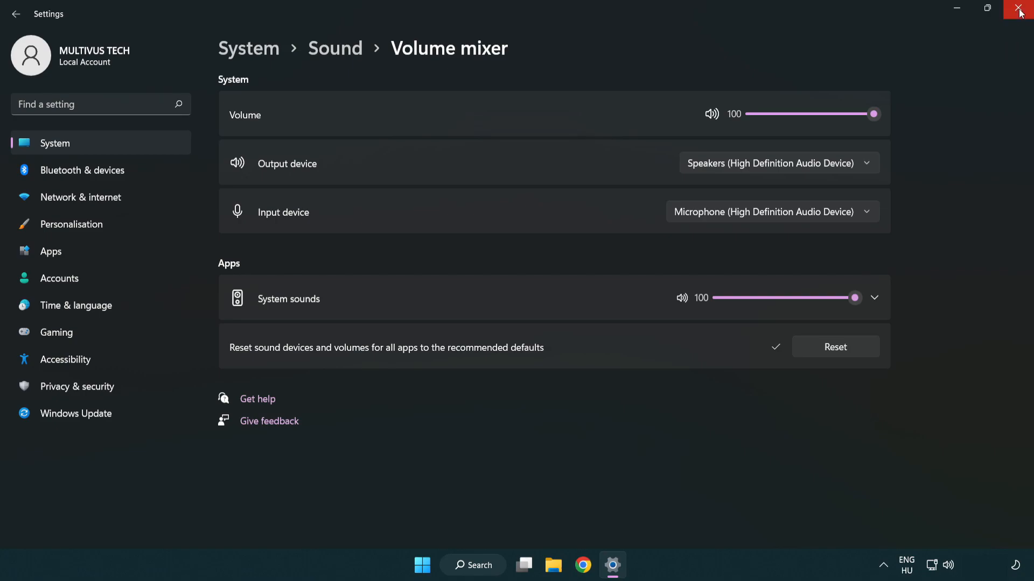
mouse_move(1022, 12)
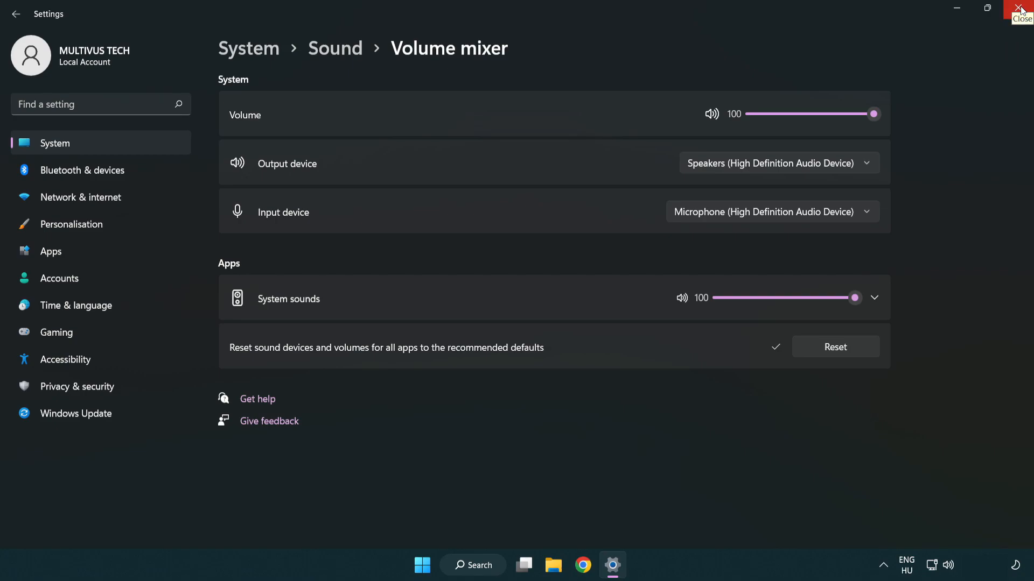
Close Volume mixer, reopen Sound settings and scroll to the Advanced section
click(1022, 10)
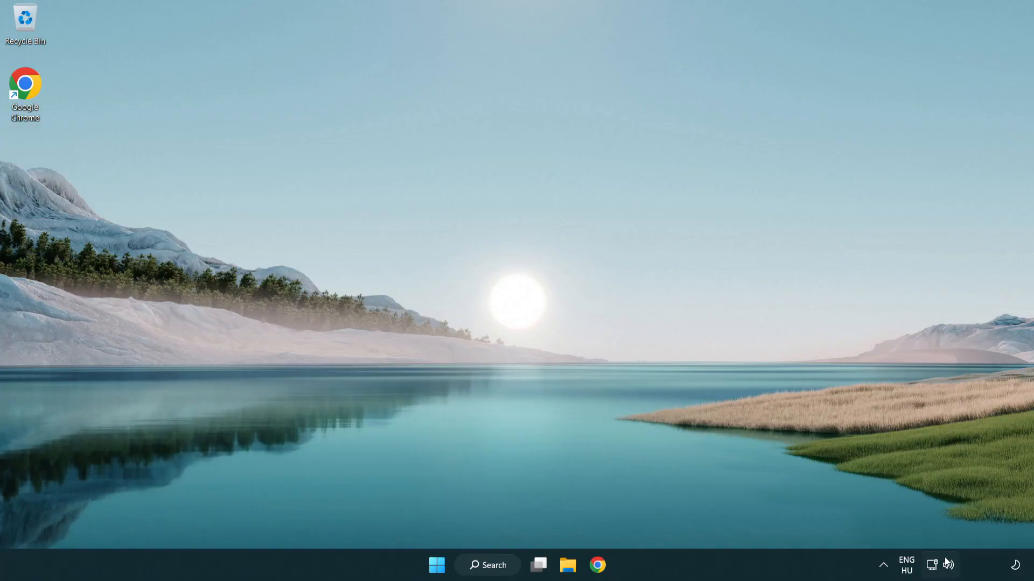
right_click(948, 565)
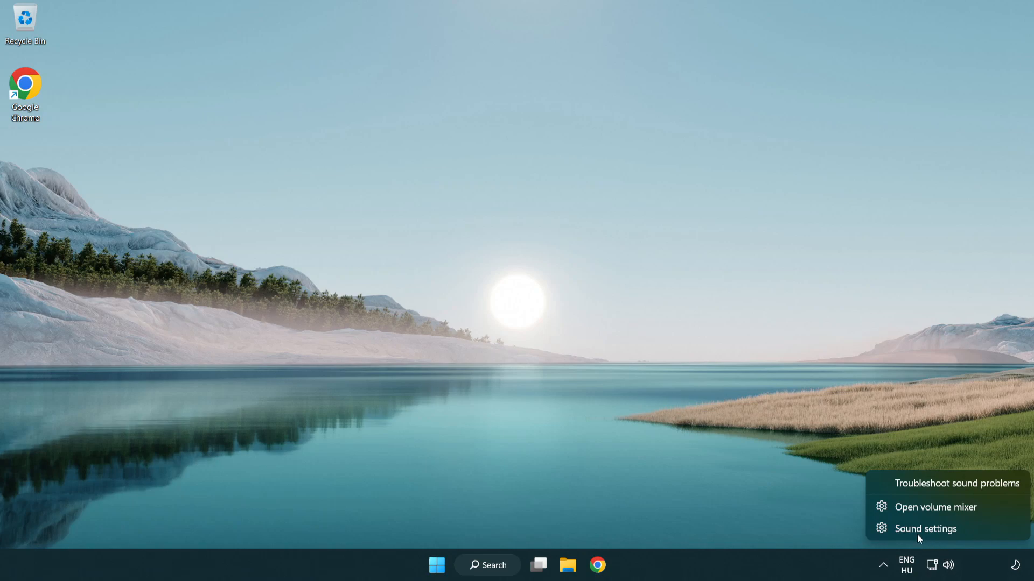
mouse_move(989, 537)
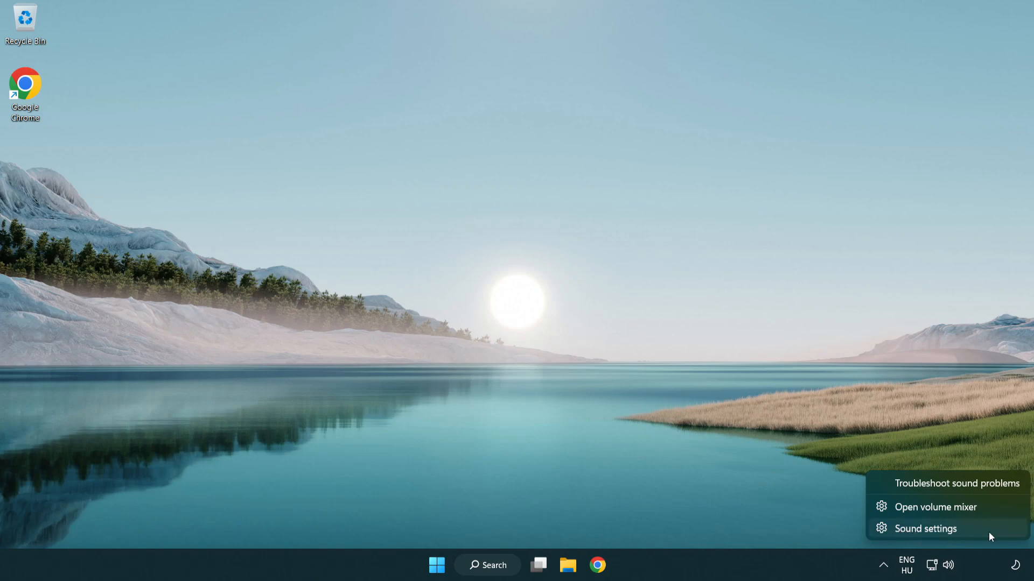
click(925, 528)
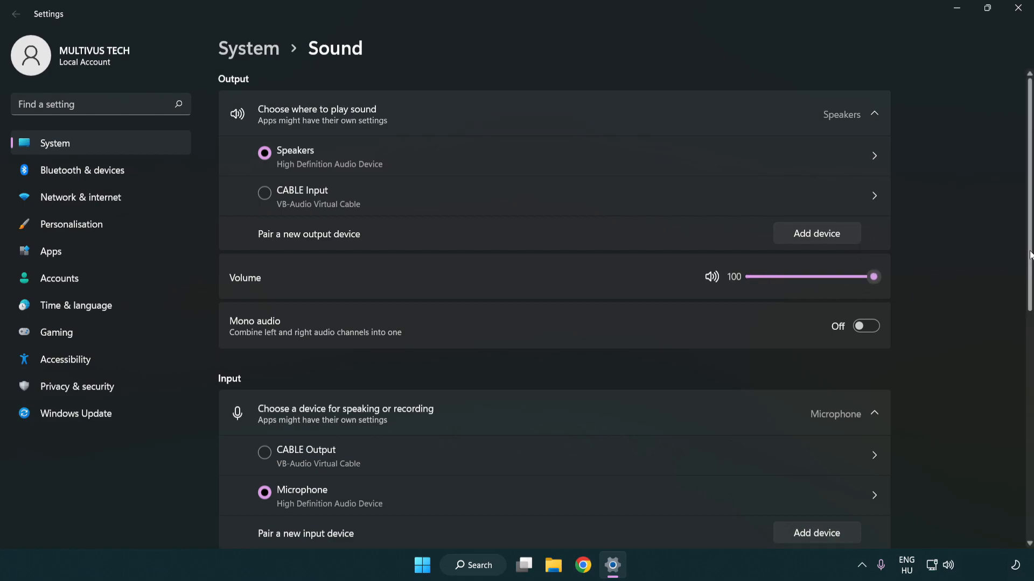
scroll(down, 3)
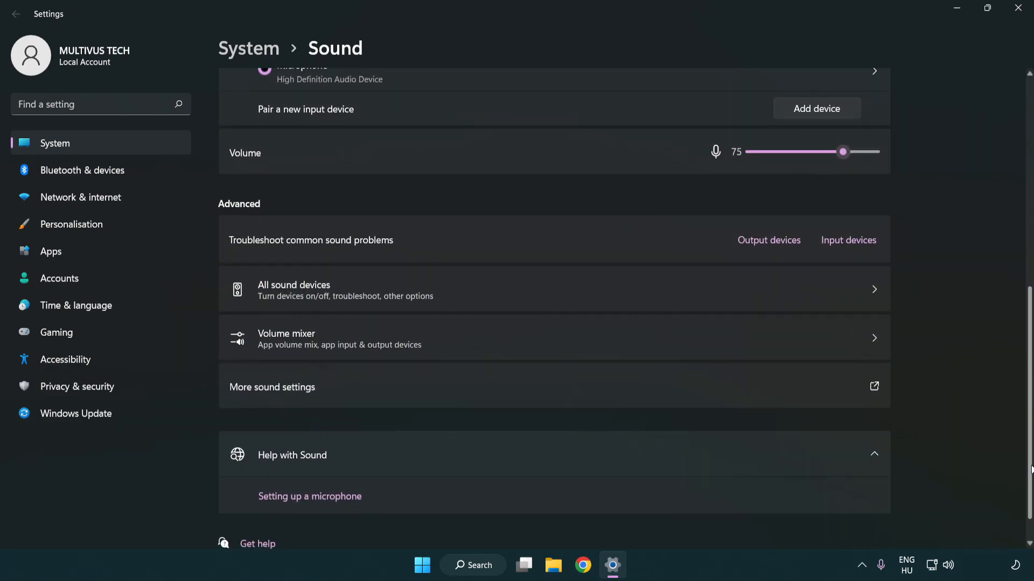
scroll(down, 3)
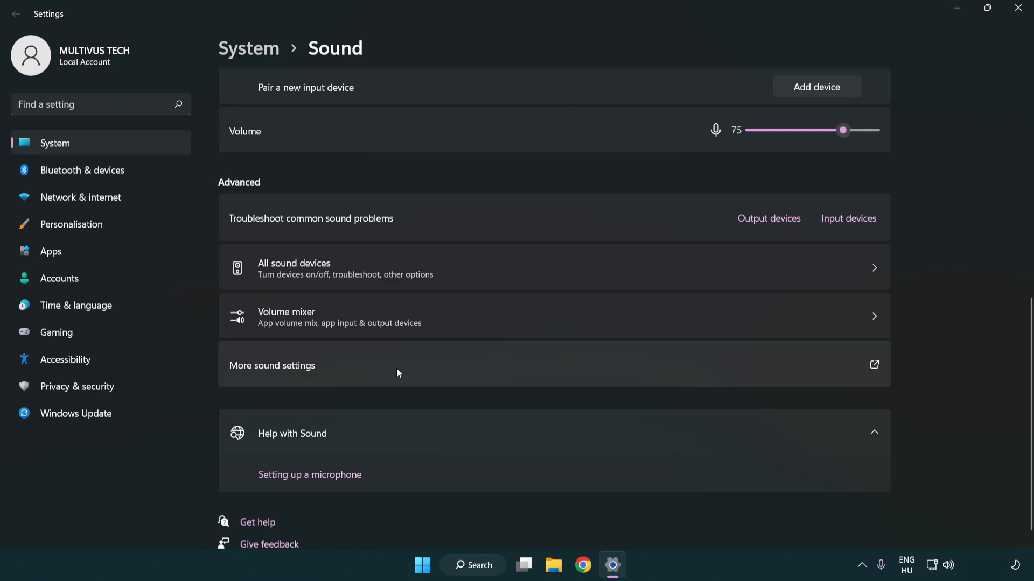
Disable the CABLE Input playback device in Sound Control Panel, then select Speakers
click(874, 365)
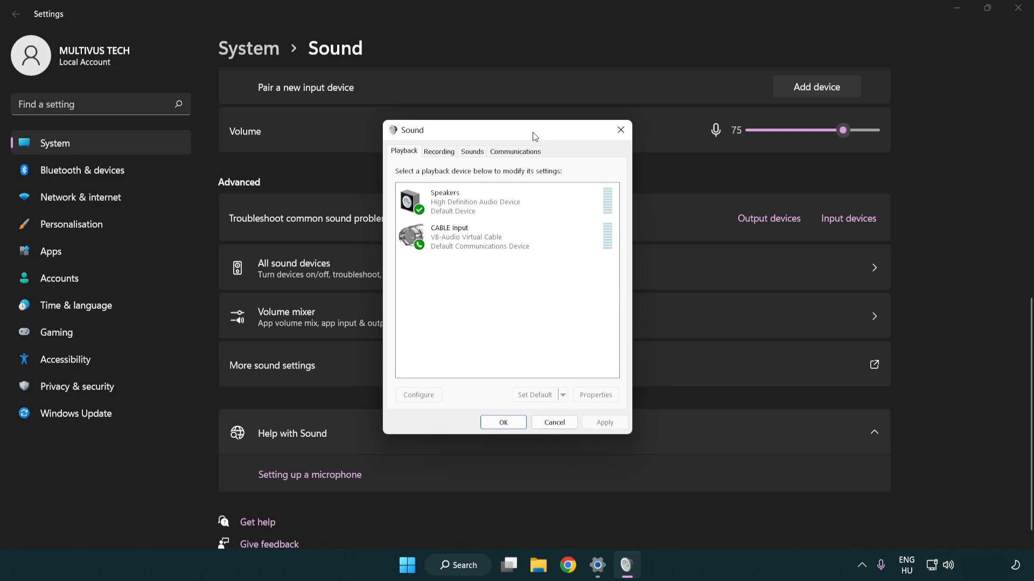
click(474, 238)
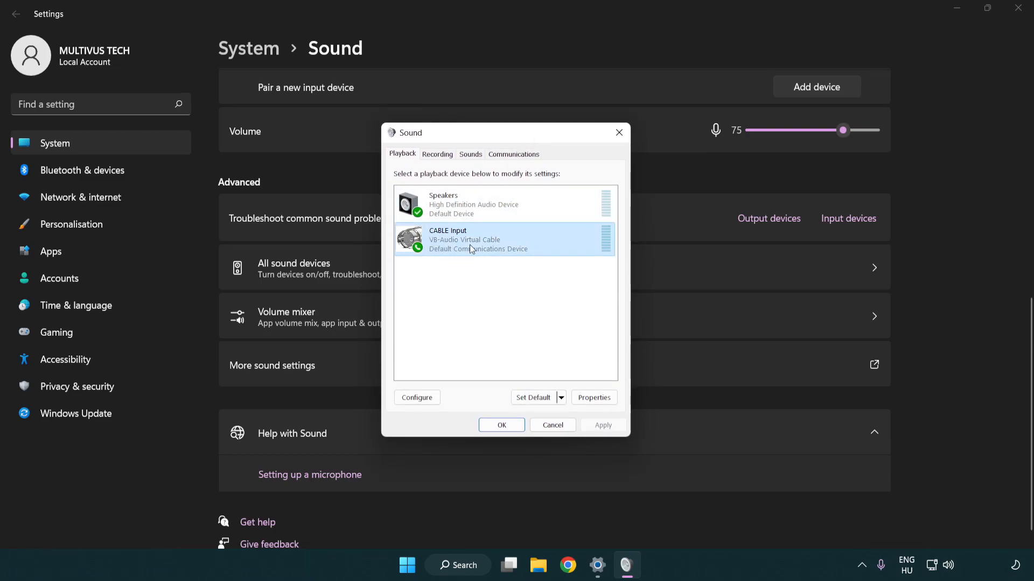
right_click(468, 239)
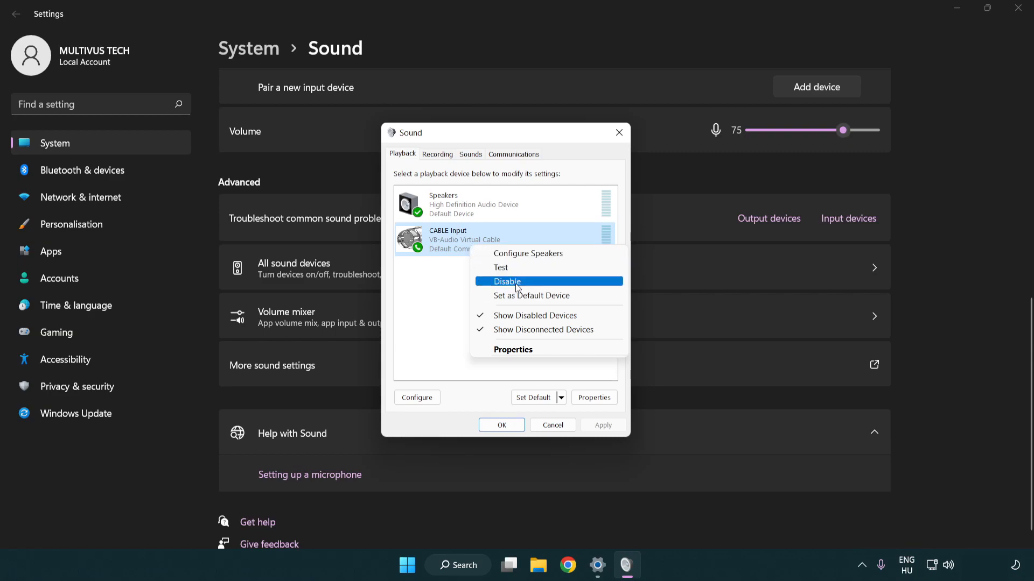
click(505, 282)
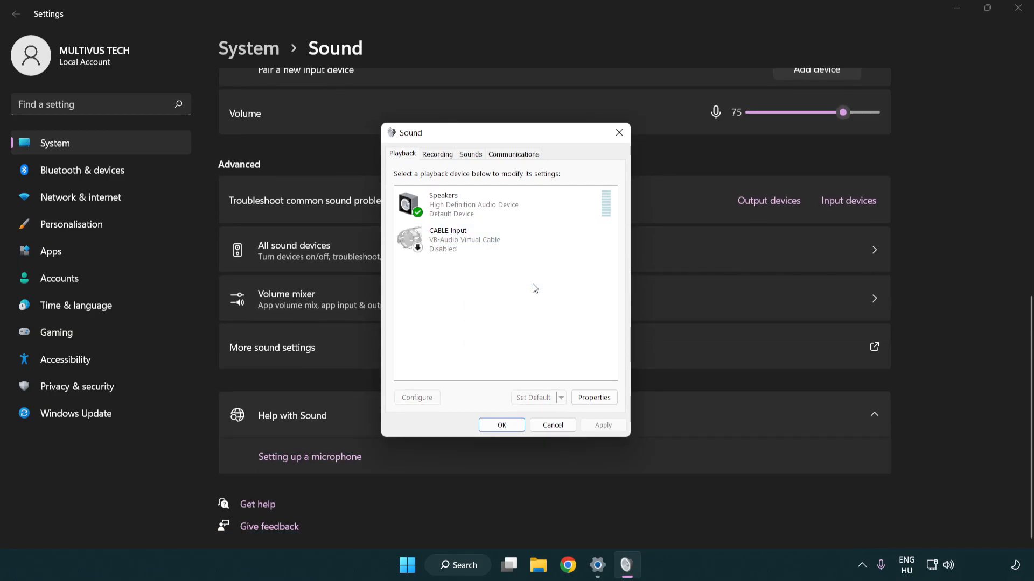
click(501, 204)
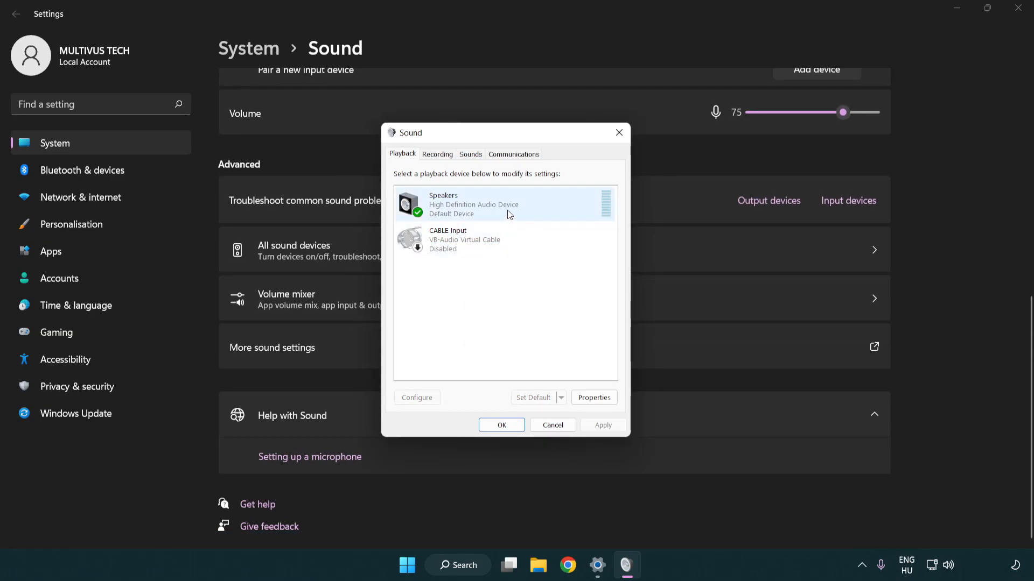
Configure Speakers as 7.1 Surround with full-range speakers and finish the setup wizard
right_click(473, 205)
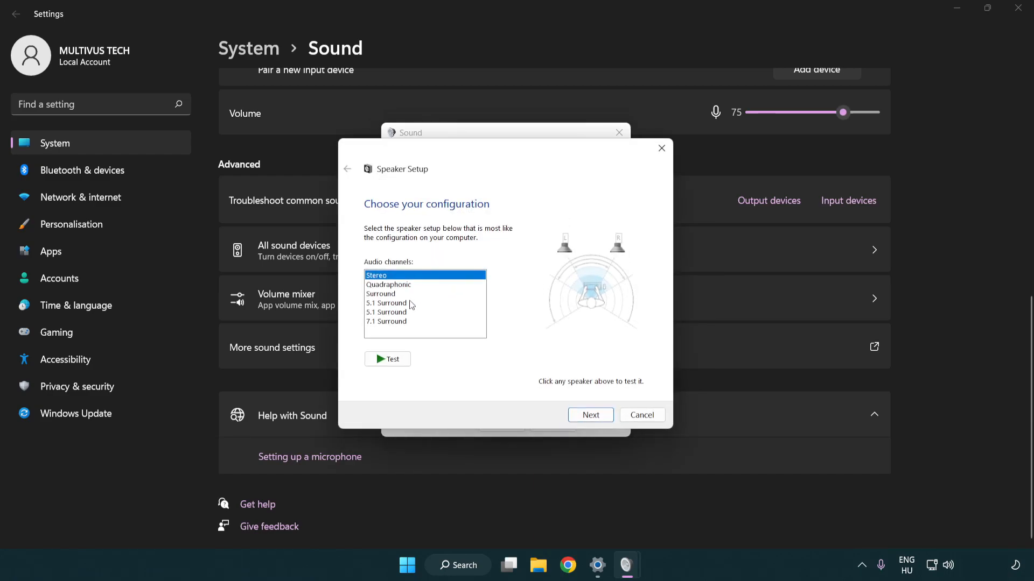
click(387, 321)
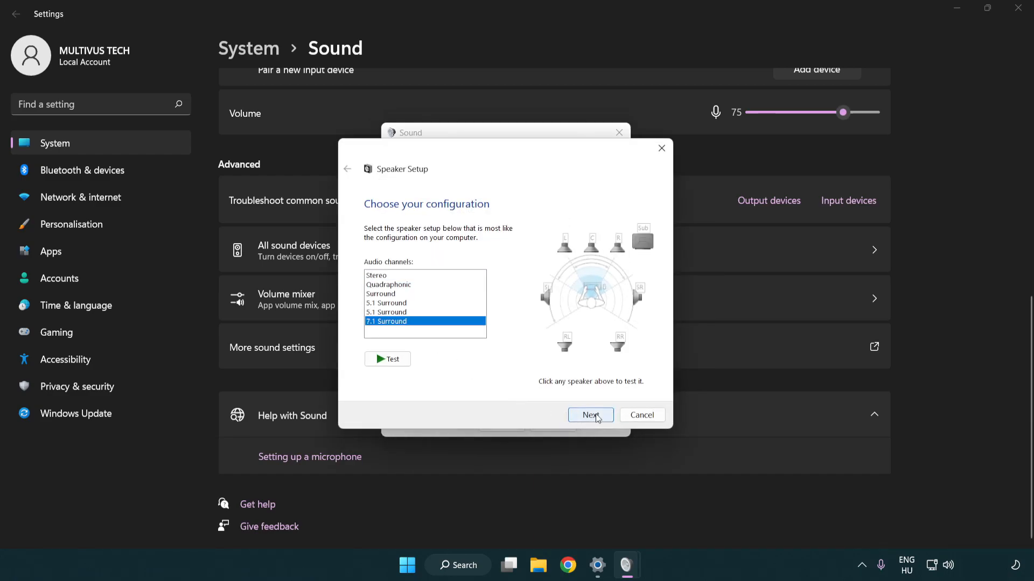
click(590, 414)
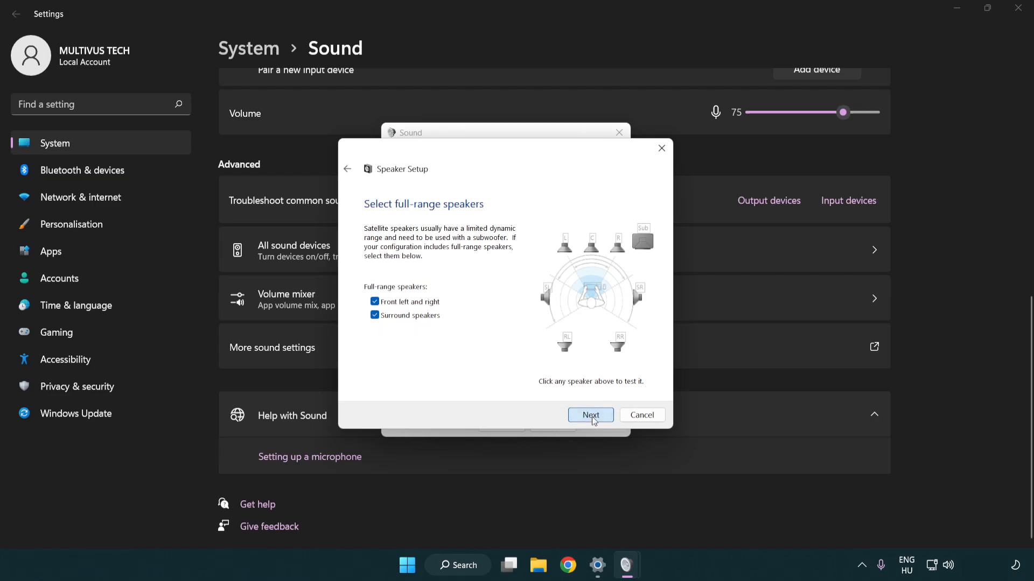
click(590, 414)
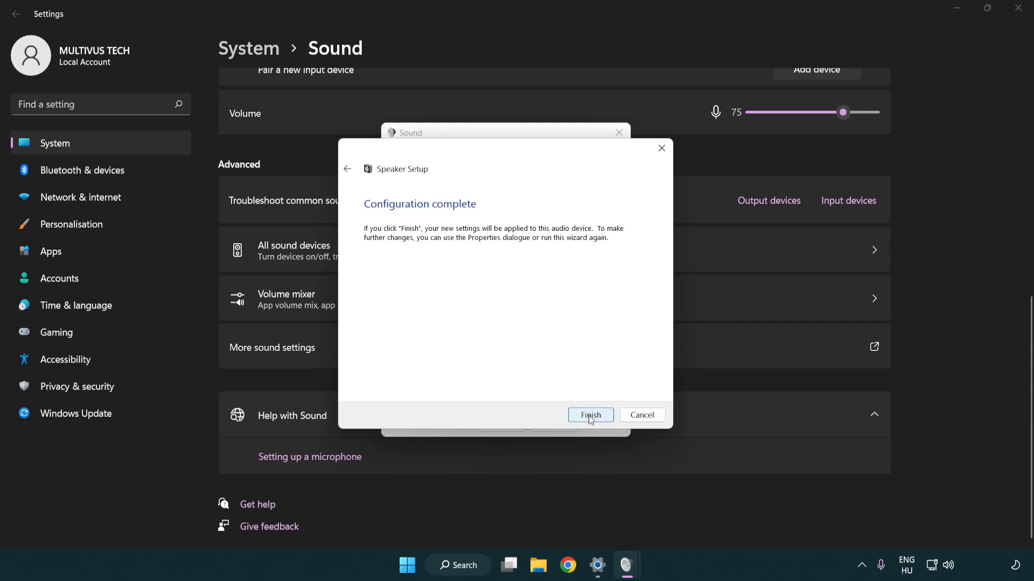
click(589, 415)
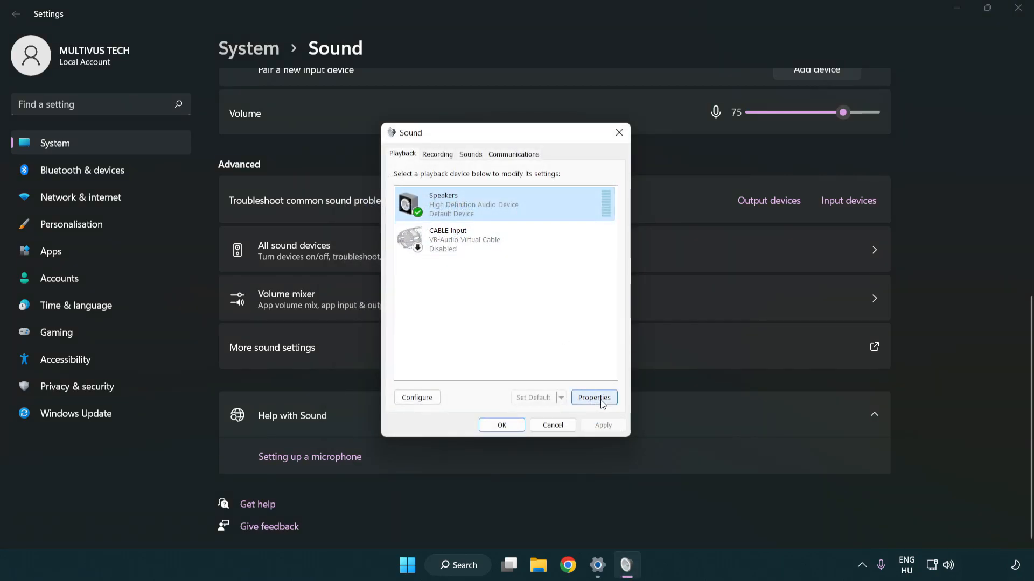
In Speakers Properties, disable enhancements, choose 16 bit, 48000 Hz (DVD Quality), and OK both dialogs
click(593, 398)
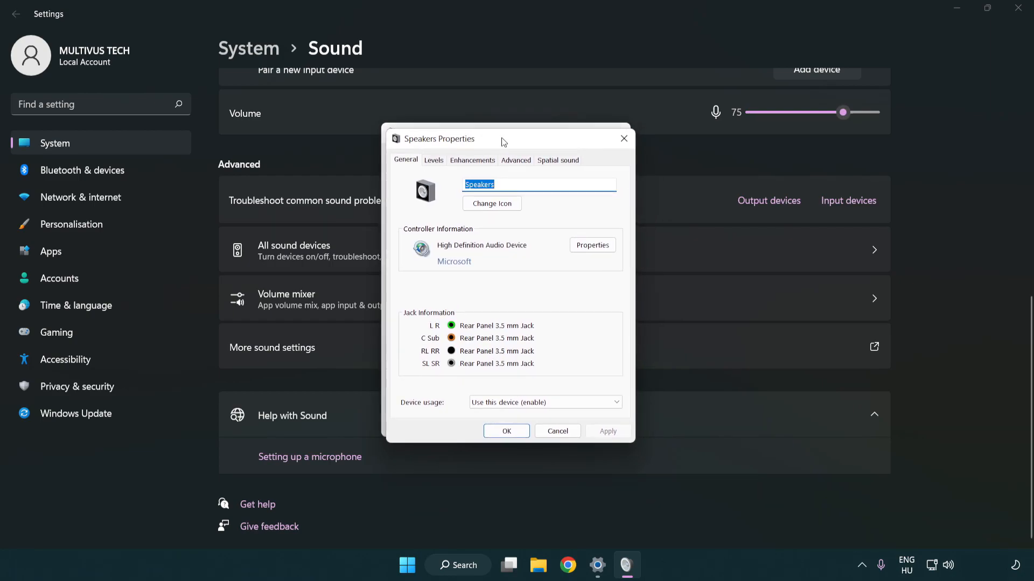
click(472, 159)
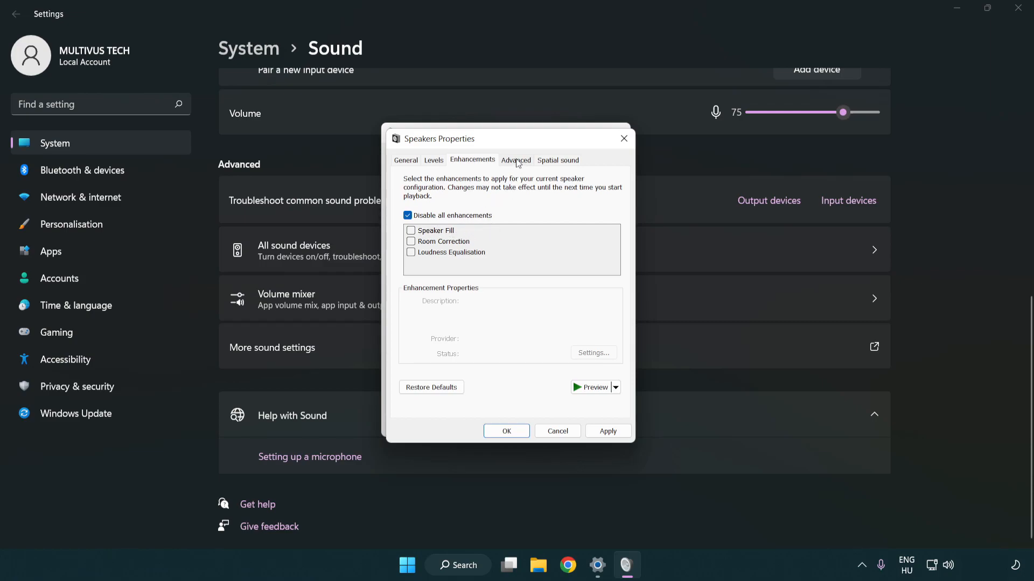
click(516, 159)
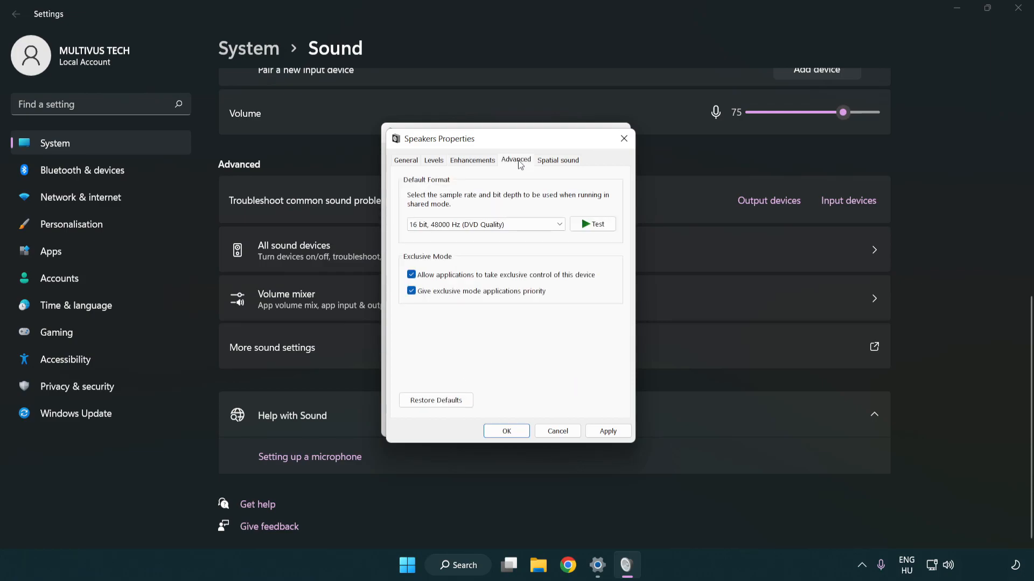
click(485, 224)
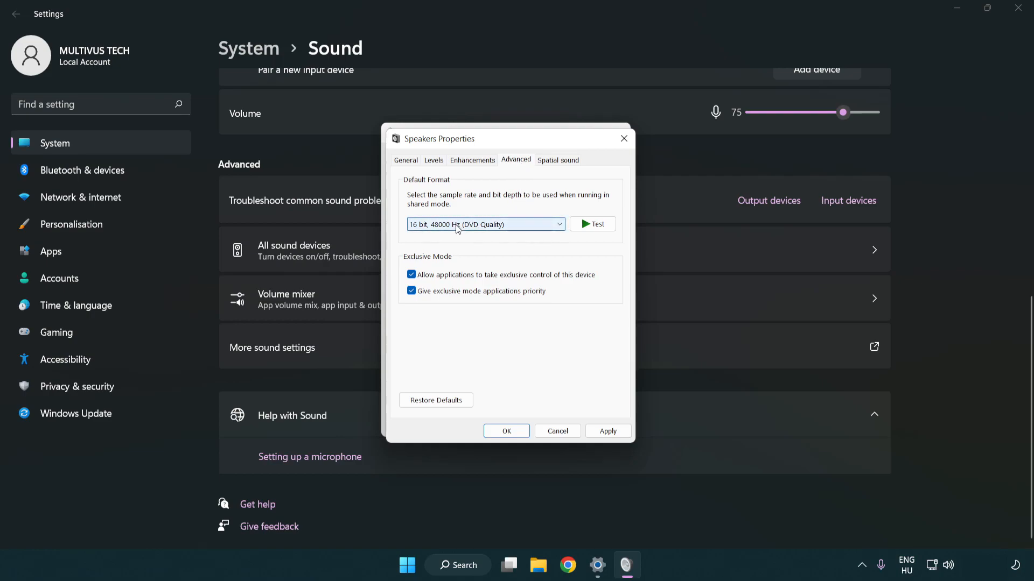
click(485, 224)
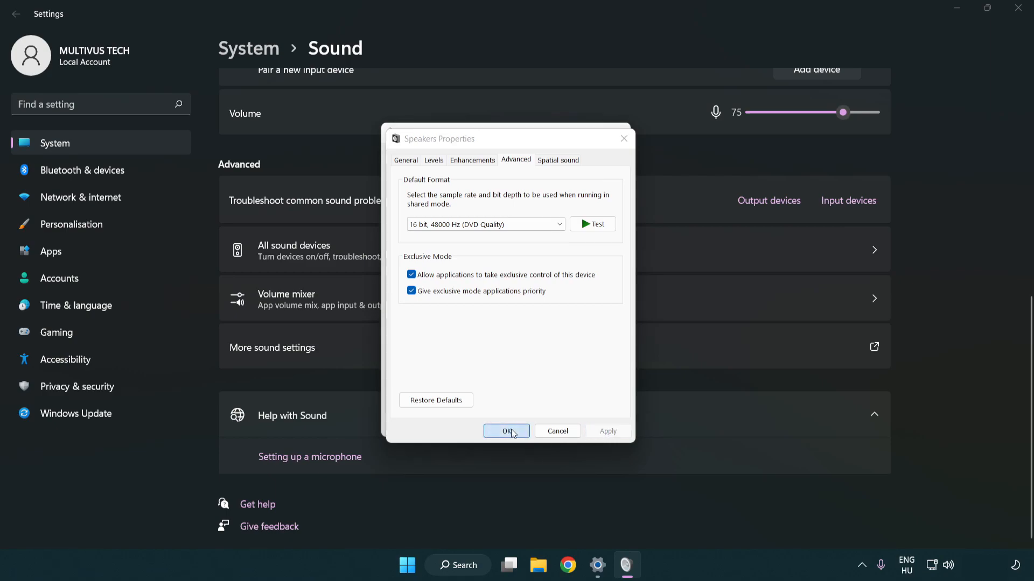
click(506, 431)
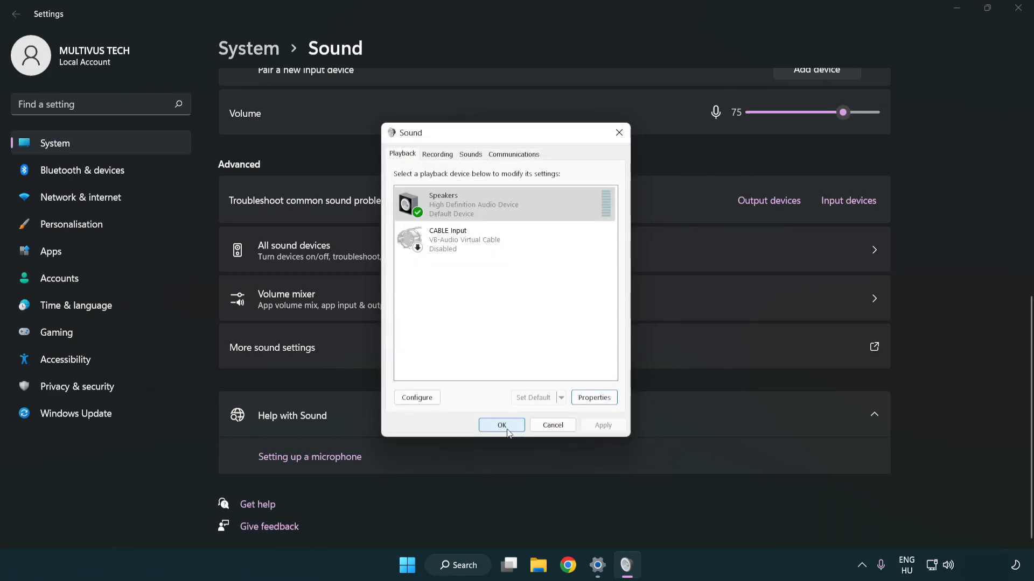
click(500, 425)
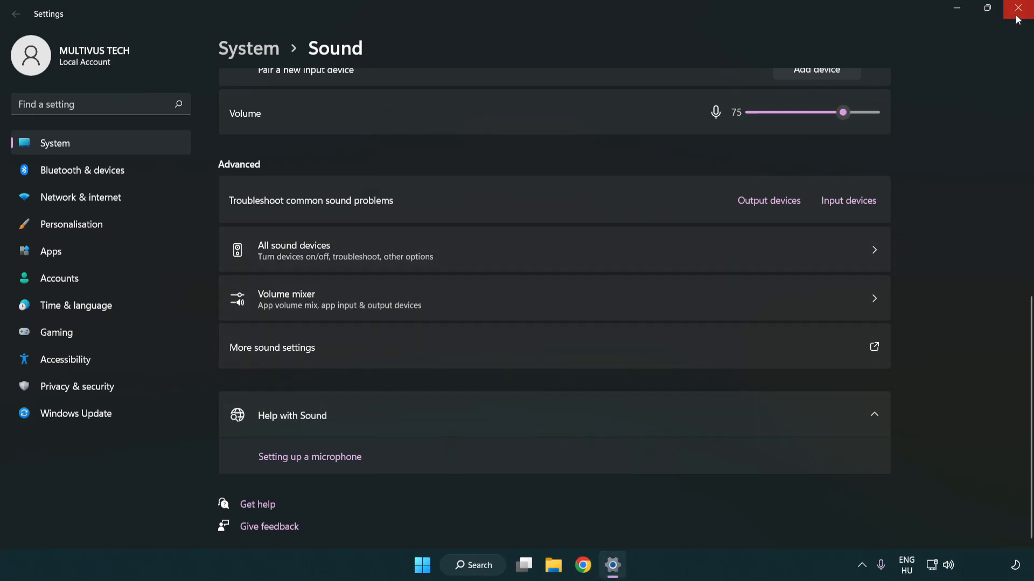
Close Settings and search the taskbar for 'device manager'
click(1021, 9)
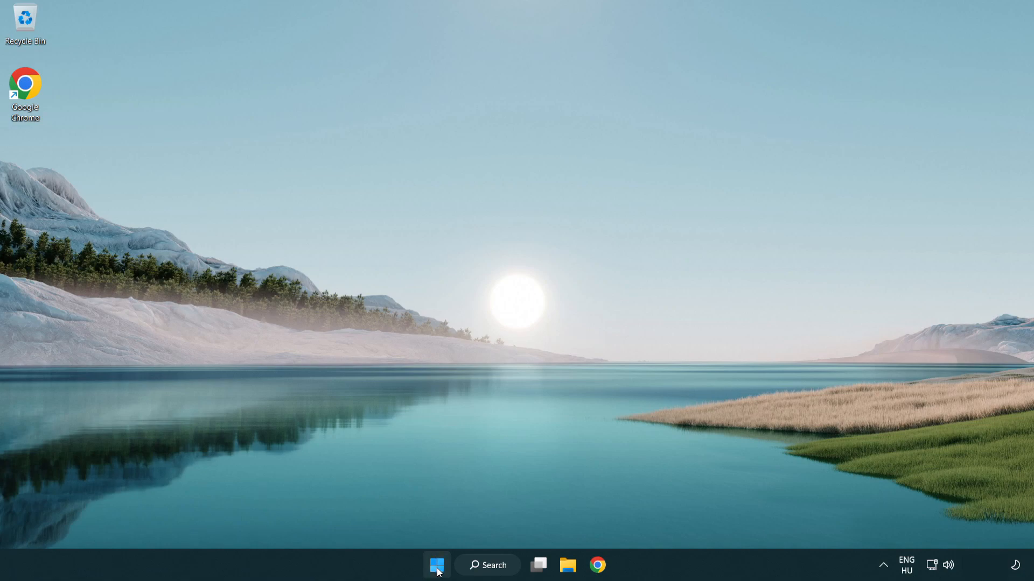
click(437, 565)
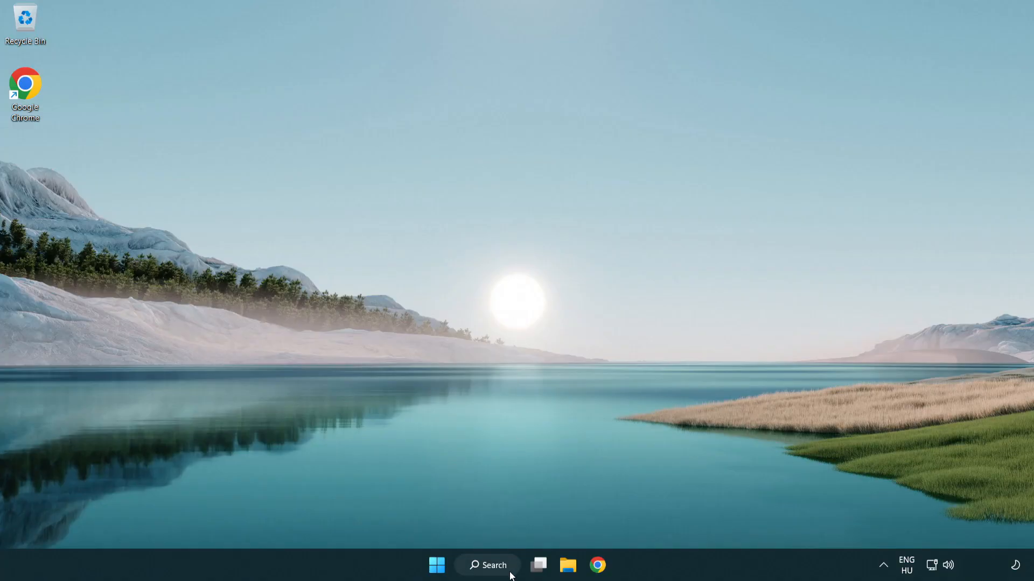
click(487, 565)
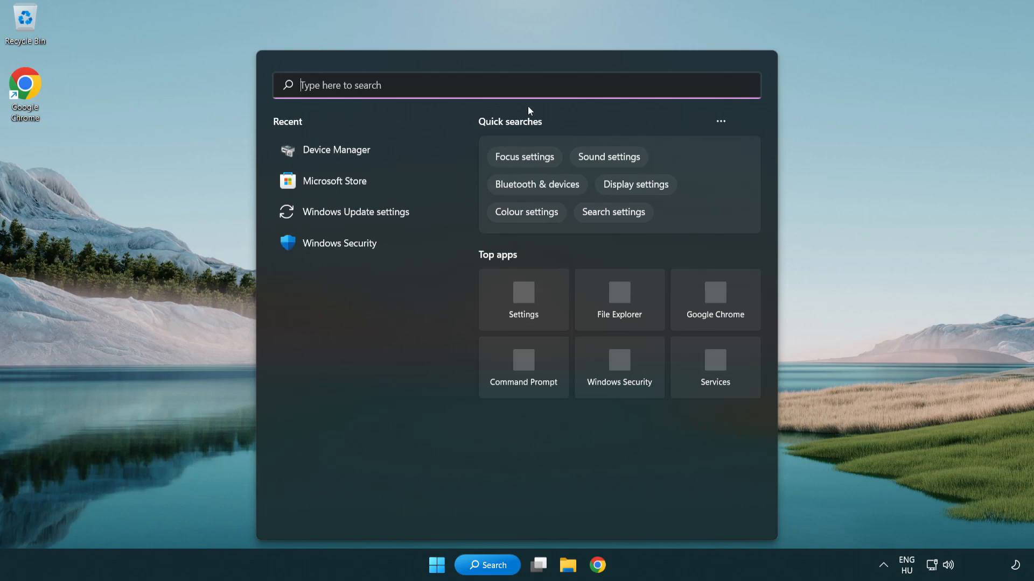
text(device manager)
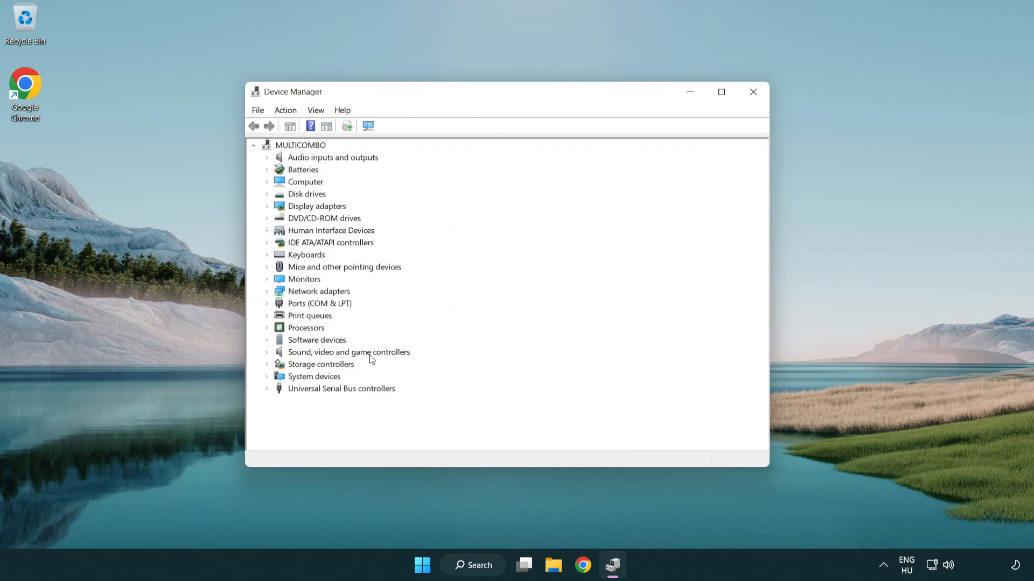
Expand Sound, video and game controllers and choose Update driver on High Definition Audio Device
click(349, 352)
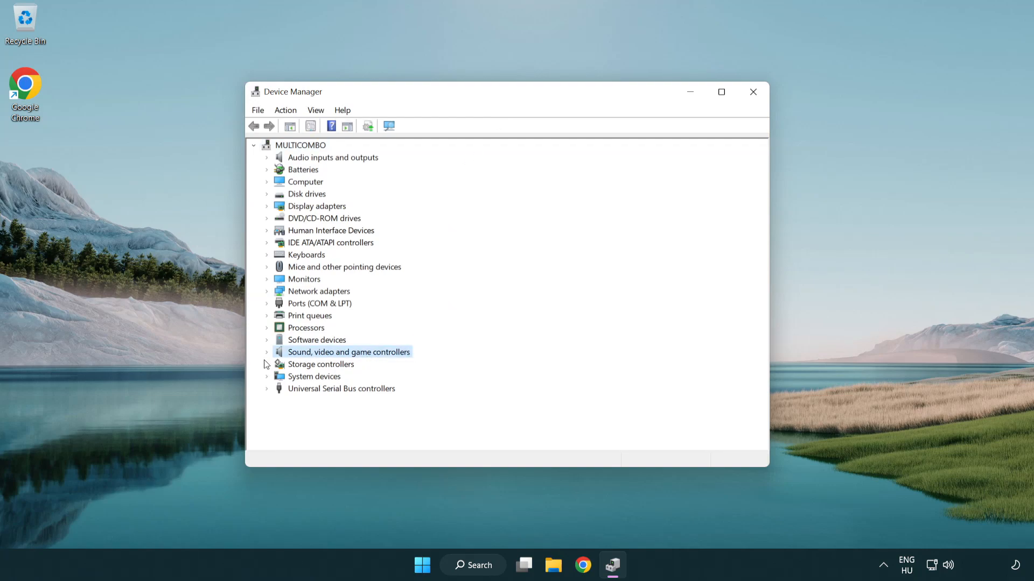
click(267, 352)
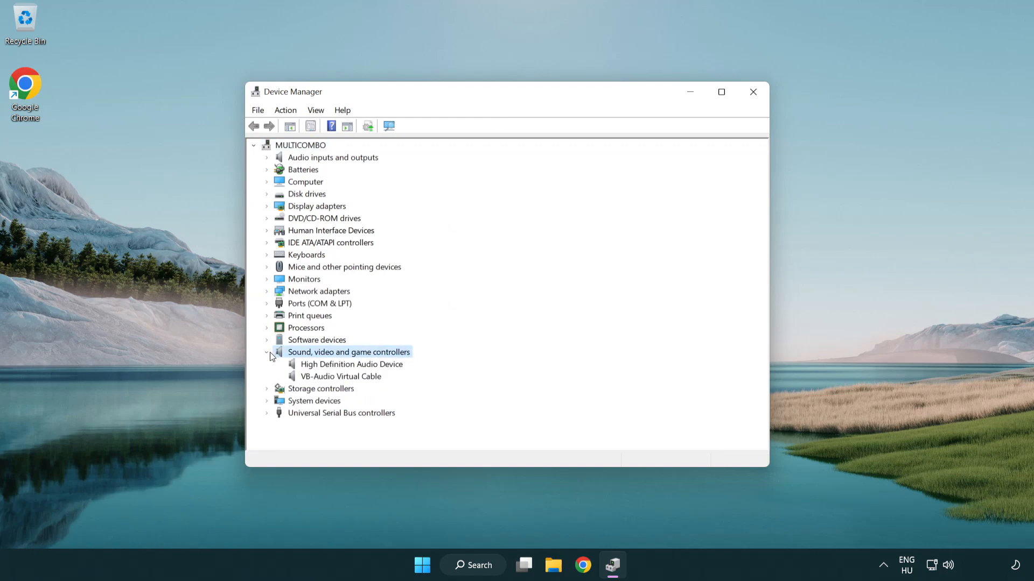
click(350, 364)
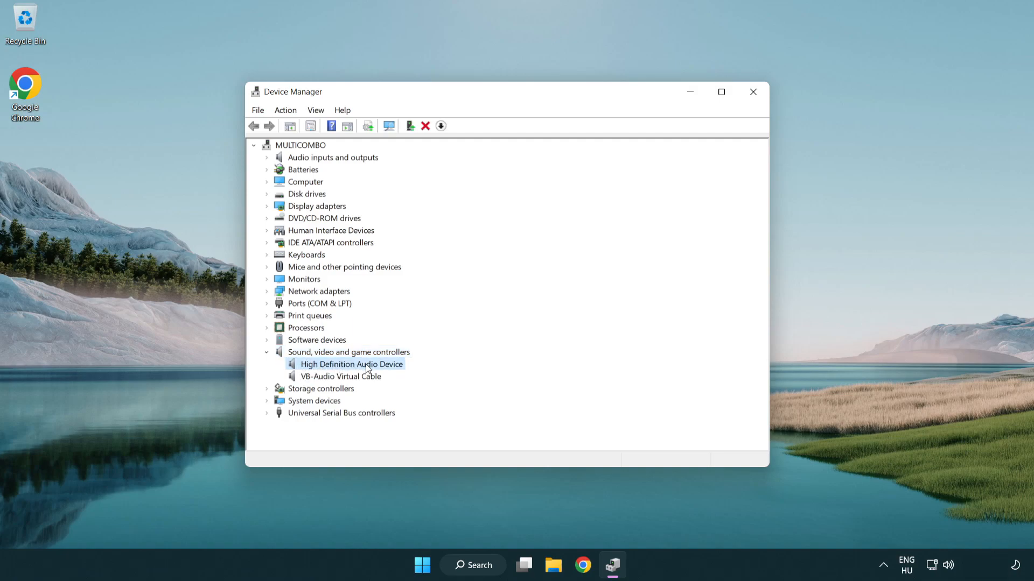
right_click(350, 364)
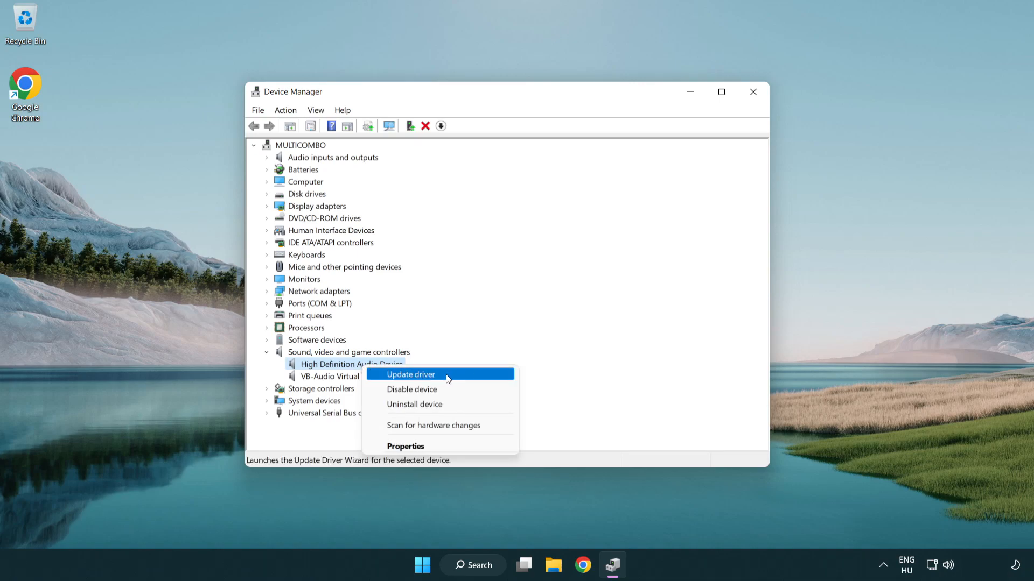
click(411, 375)
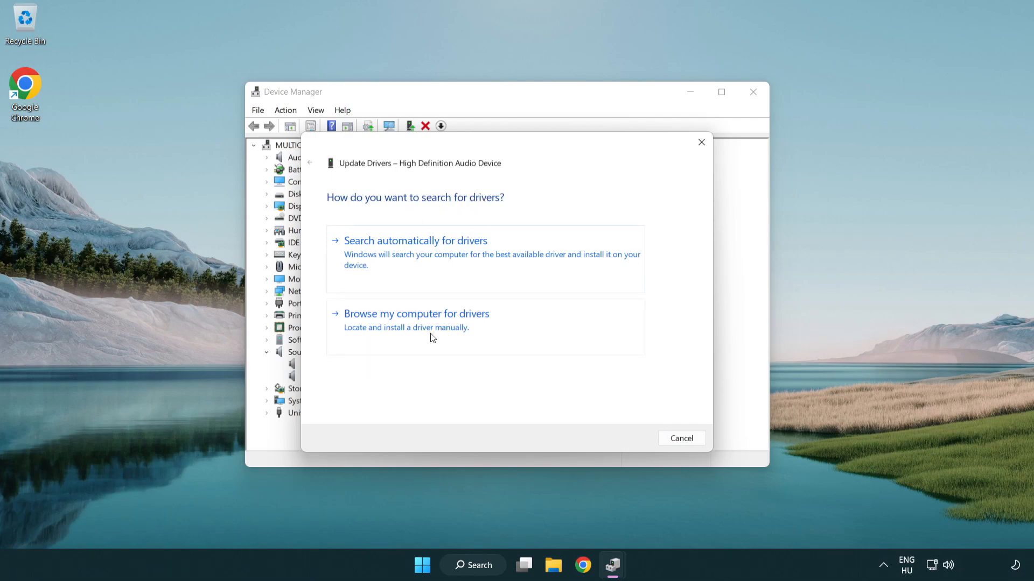
Install High Definition Audio Device from the on-computer driver list, accepting the warning
click(416, 313)
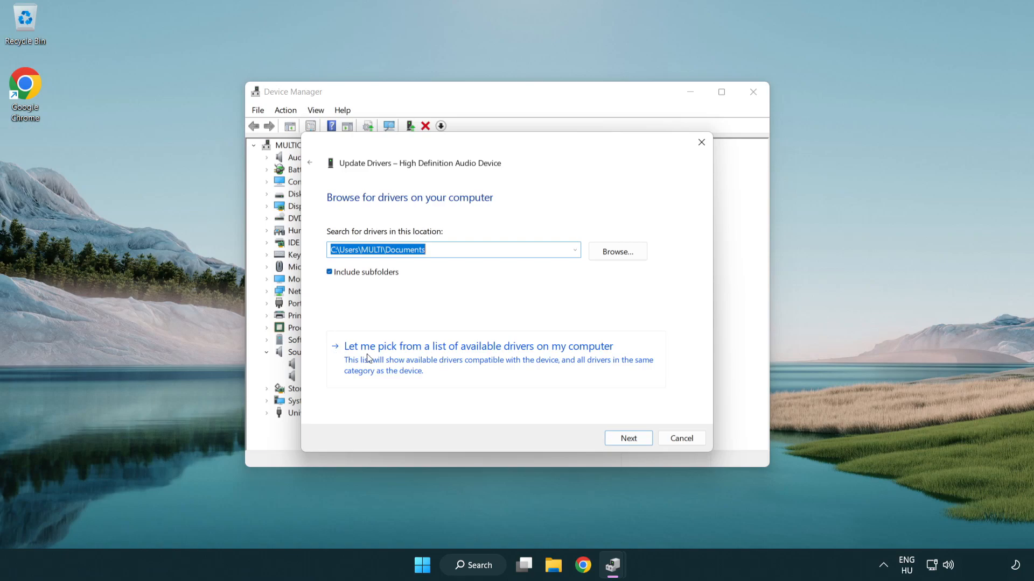
mouse_move(492, 358)
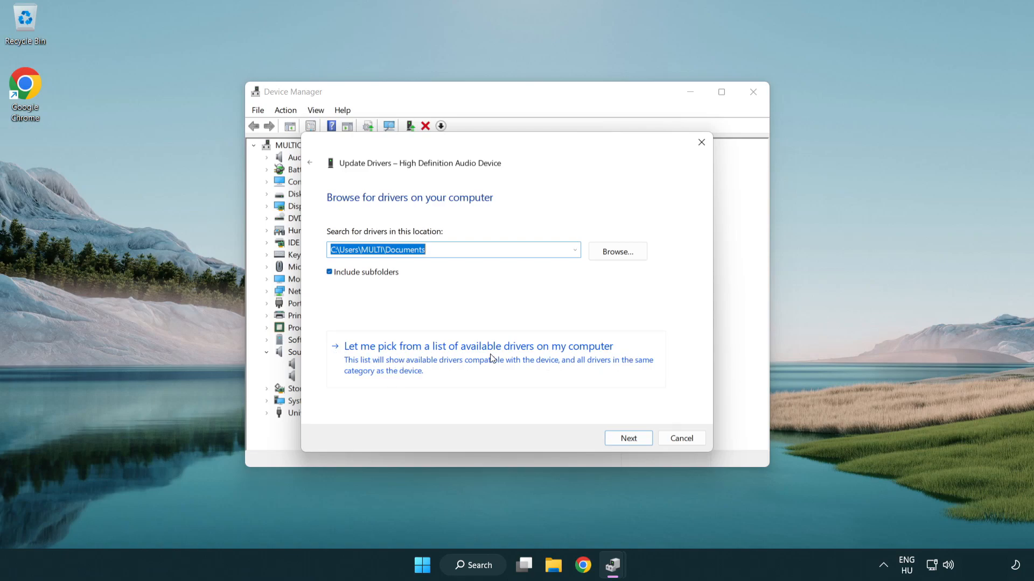
click(478, 346)
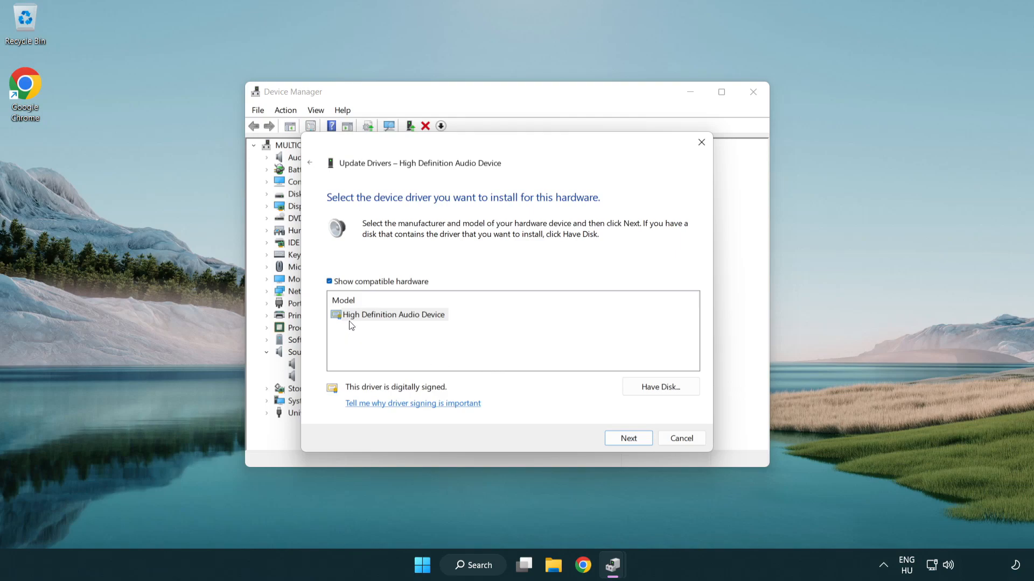
click(390, 315)
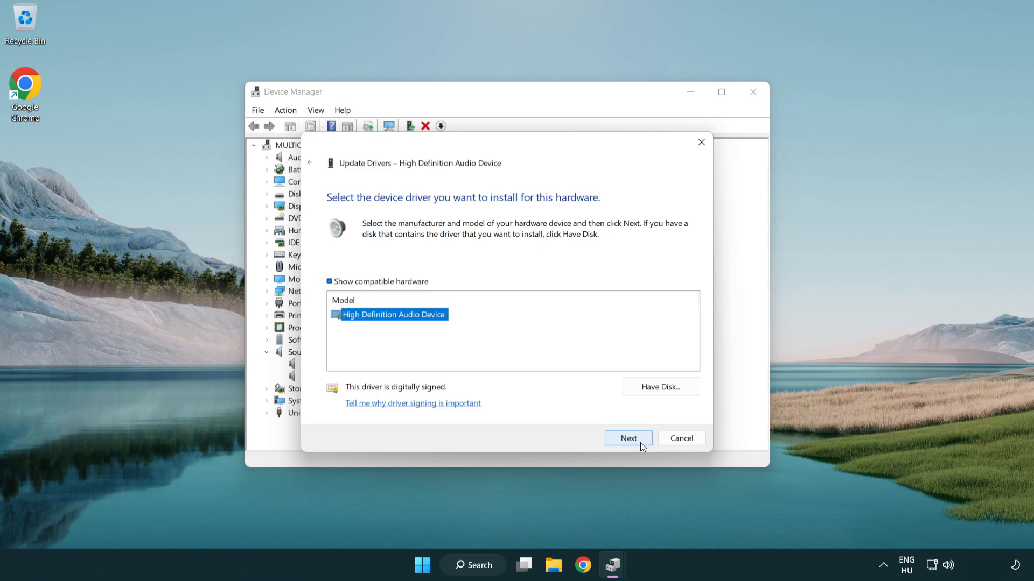
click(626, 438)
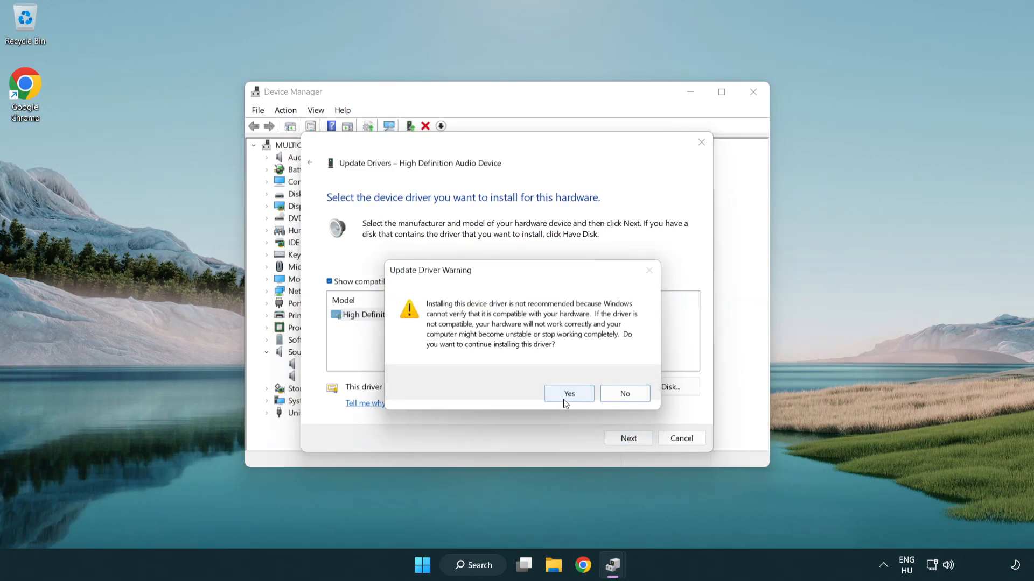
click(567, 394)
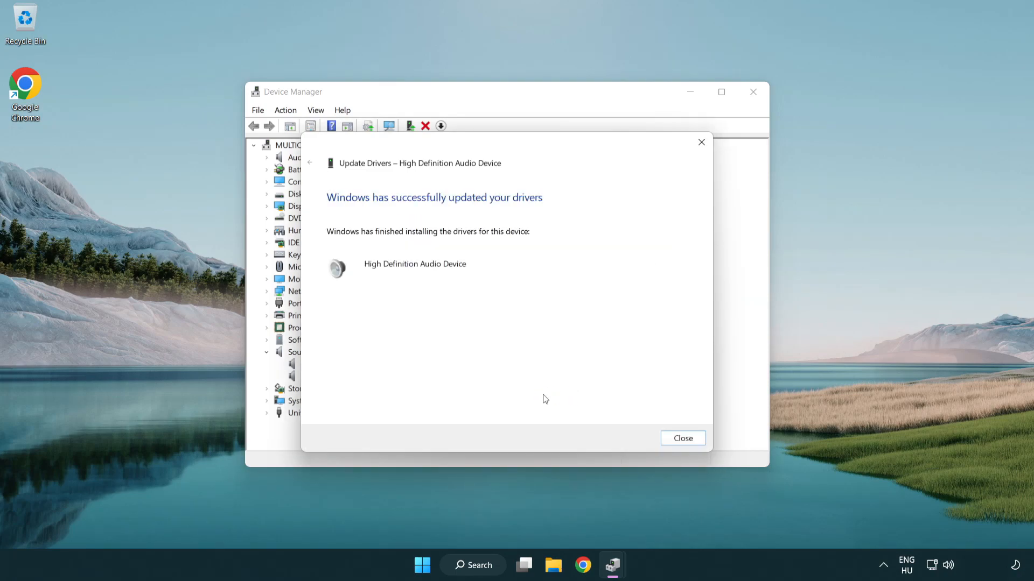
mouse_move(589, 424)
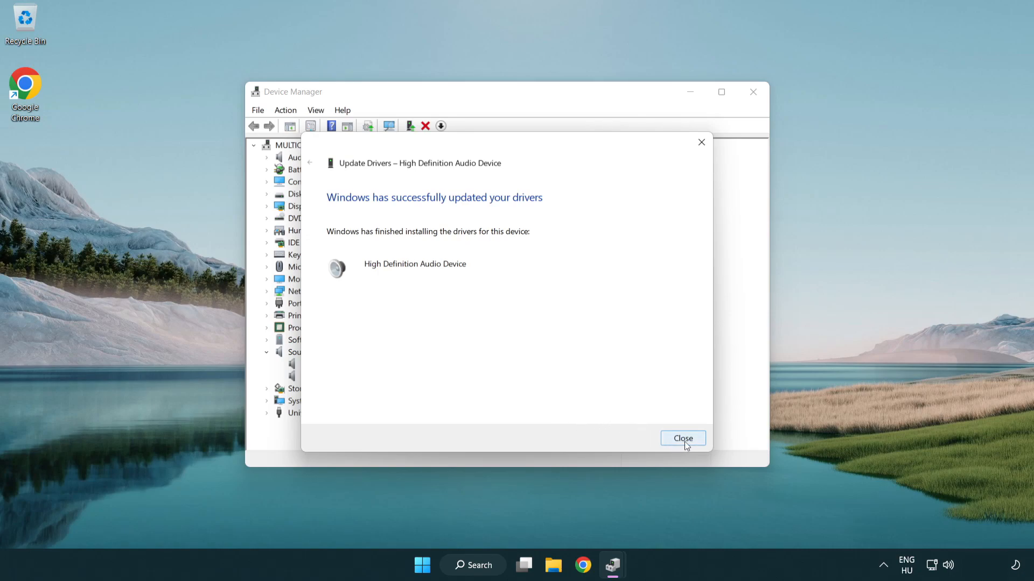
click(682, 438)
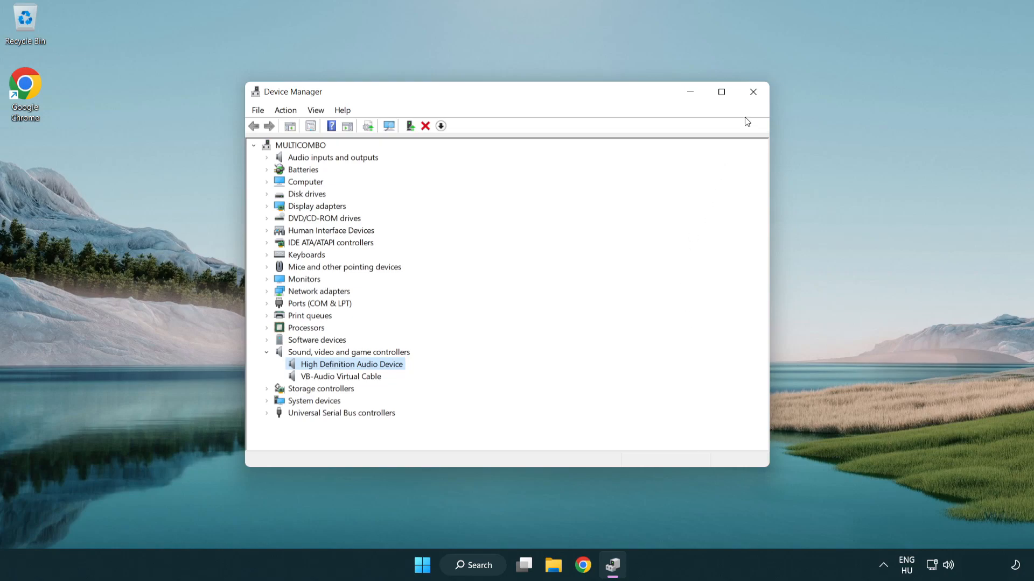
Close Device Manager, dismiss Start, and right-click the taskbar speaker icon for sound options
click(752, 92)
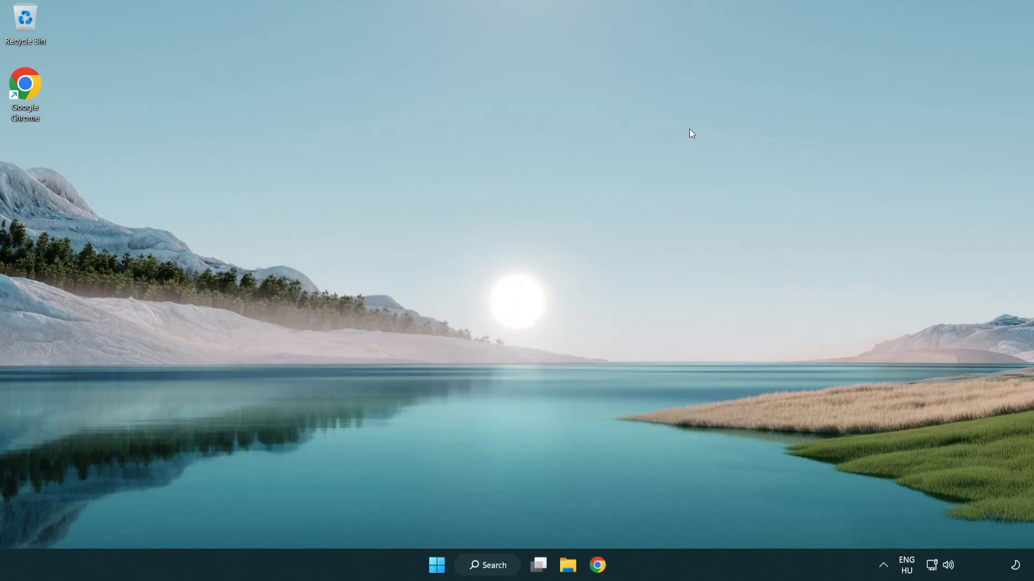
click(437, 565)
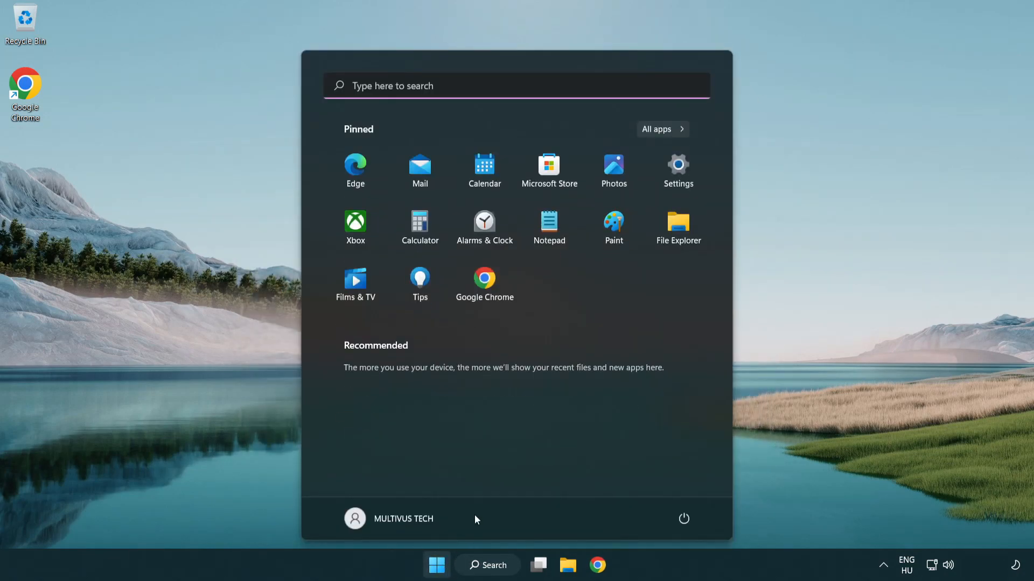
click(683, 519)
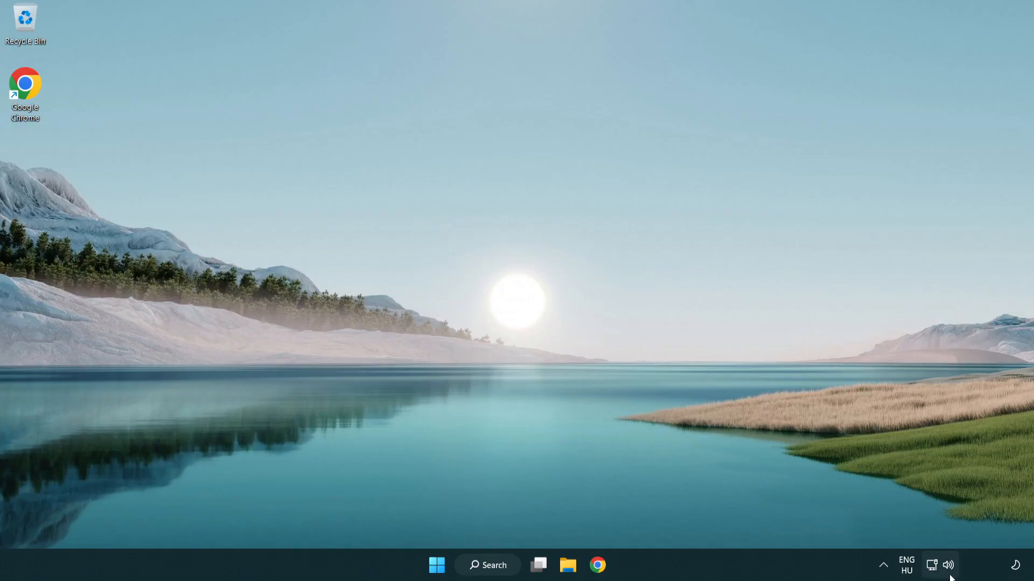
right_click(948, 565)
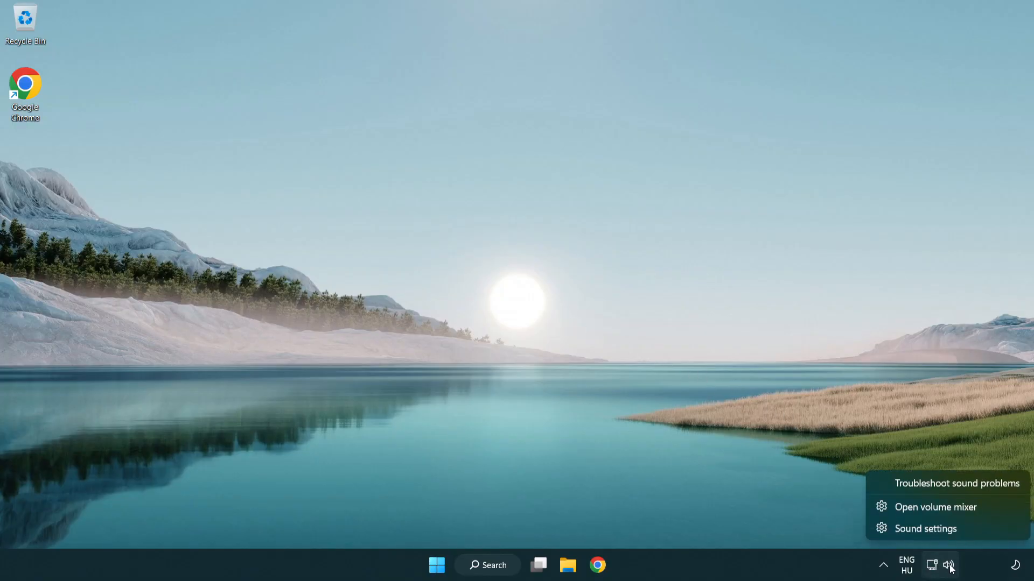